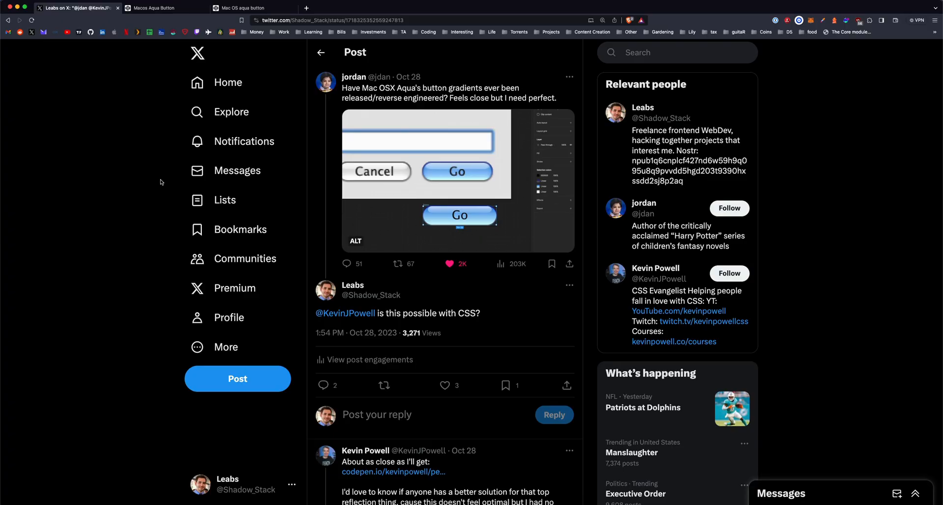
{"action": "mouse_move", "coordinate": [407, 202]}
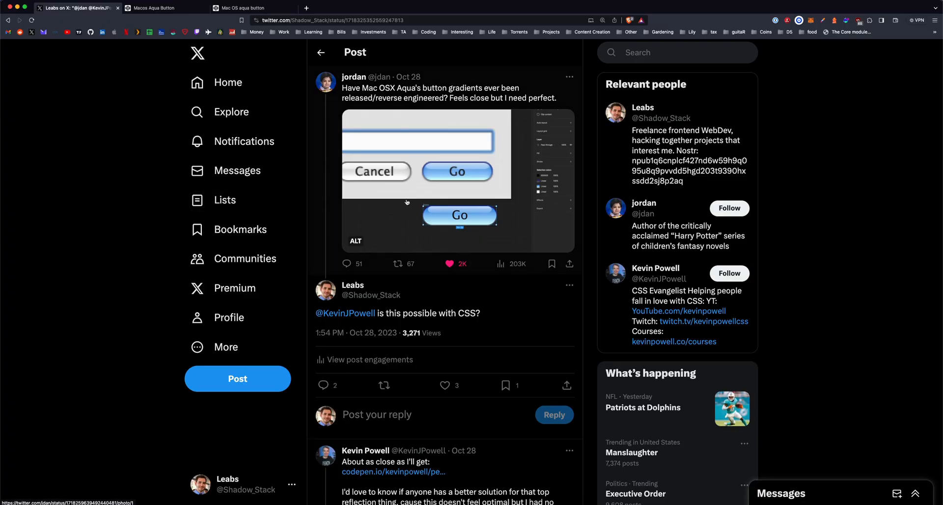
{"action": "mouse_move", "coordinate": [457, 200]}
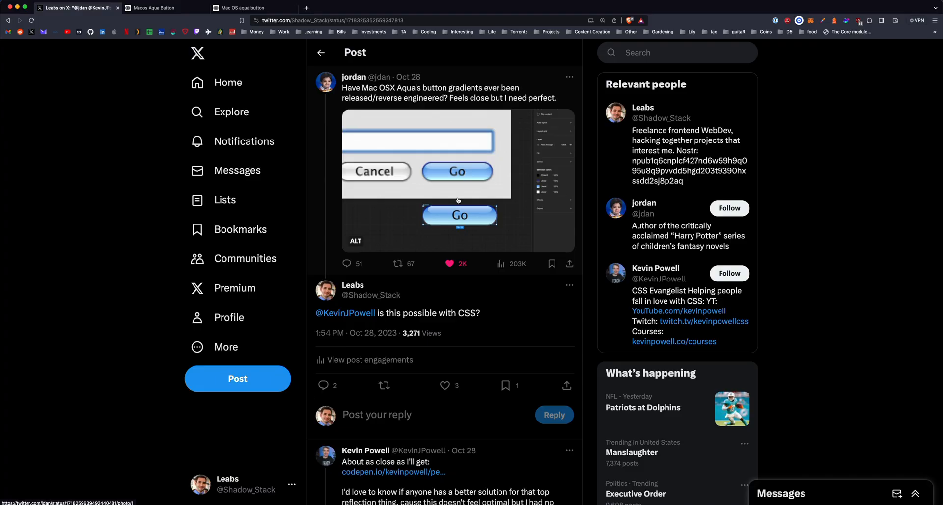
- Scroll the tweet thread to reach the Aqua button mockup image and replies
{"action": "scroll", "scroll_direction": "down", "scroll_amount": 3}
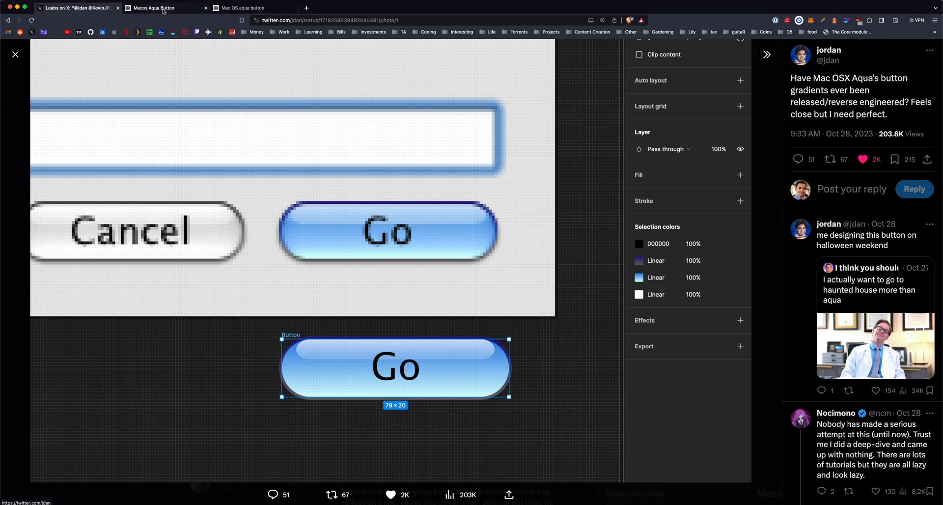
{"action": "left_click", "coordinate": [152, 8]}
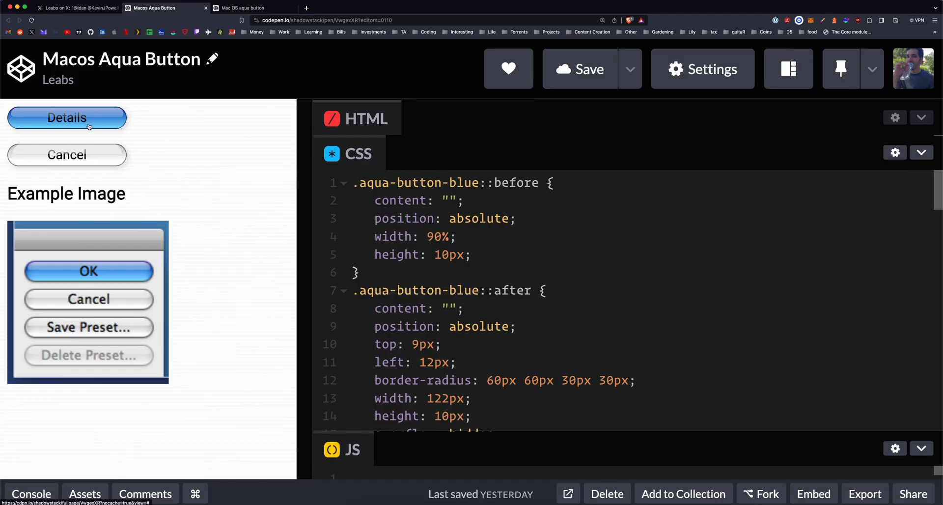
{"action": "mouse_move", "coordinate": [108, 178]}
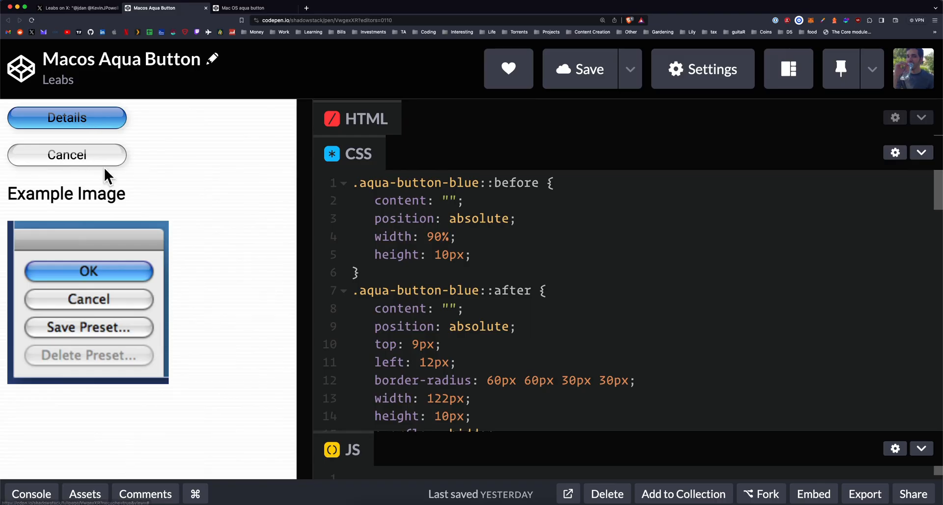
{"action": "mouse_move", "coordinate": [127, 170]}
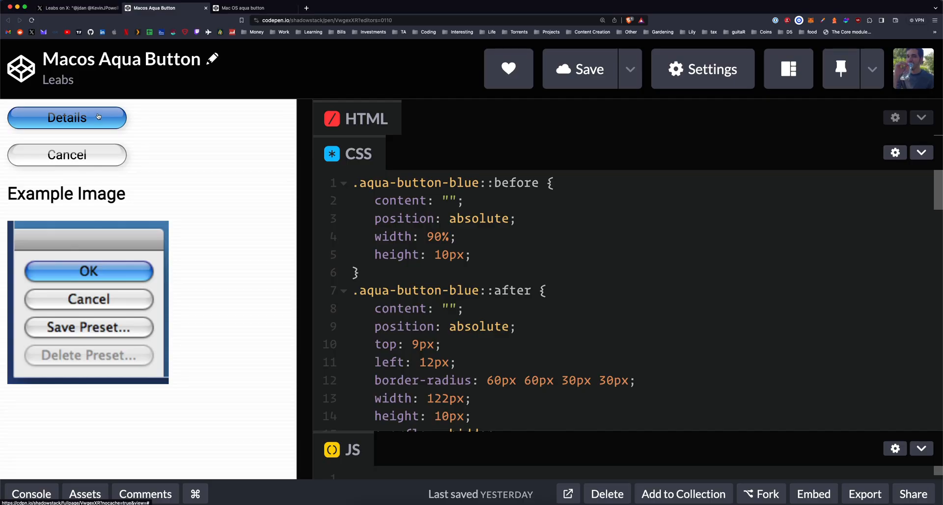
{"action": "mouse_move", "coordinate": [100, 118]}
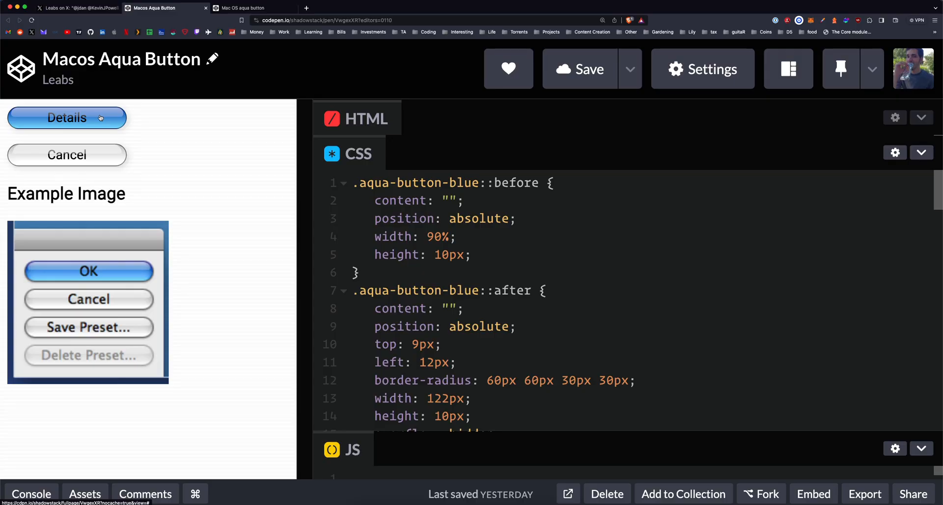
{"action": "mouse_move", "coordinate": [20, 152]}
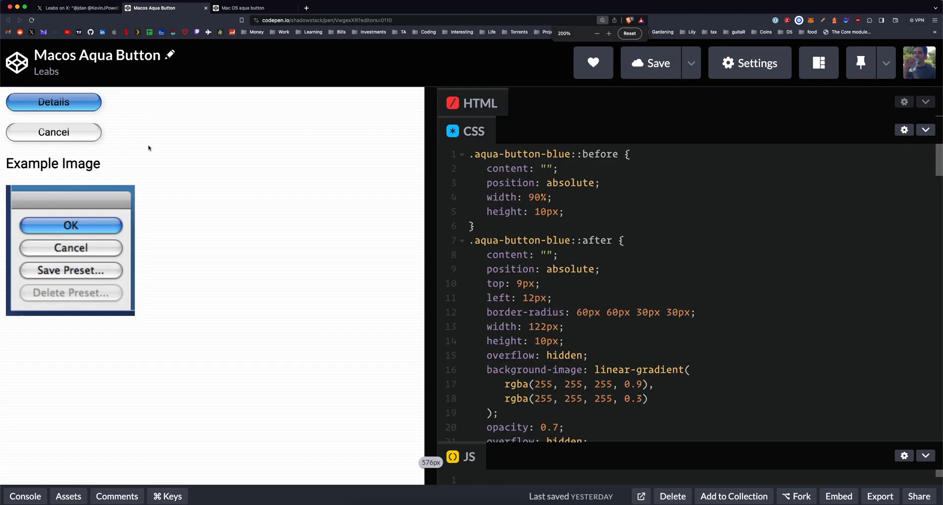
{"action": "left_click", "coordinate": [243, 7]}
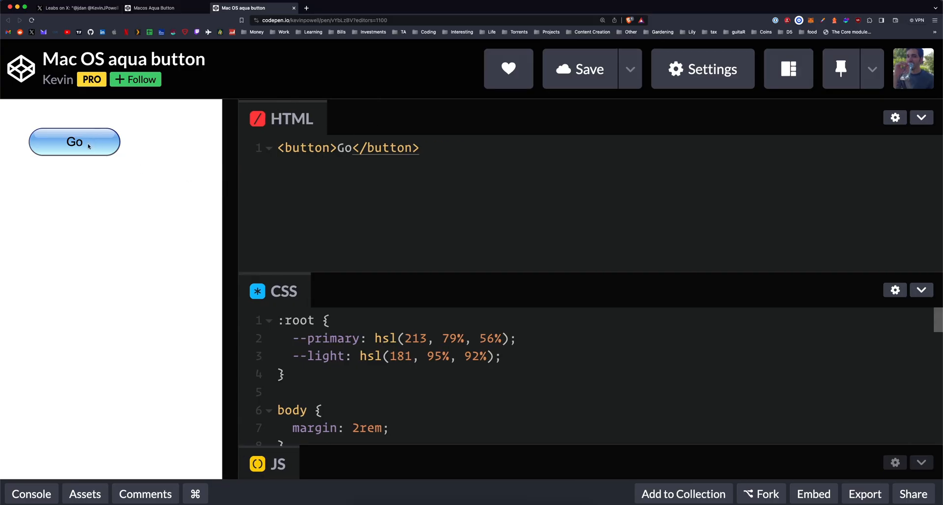
- Flip between both pens and the original tweet mockup, ending on the Mac OS aqua button pen
{"action": "left_click", "coordinate": [155, 8]}
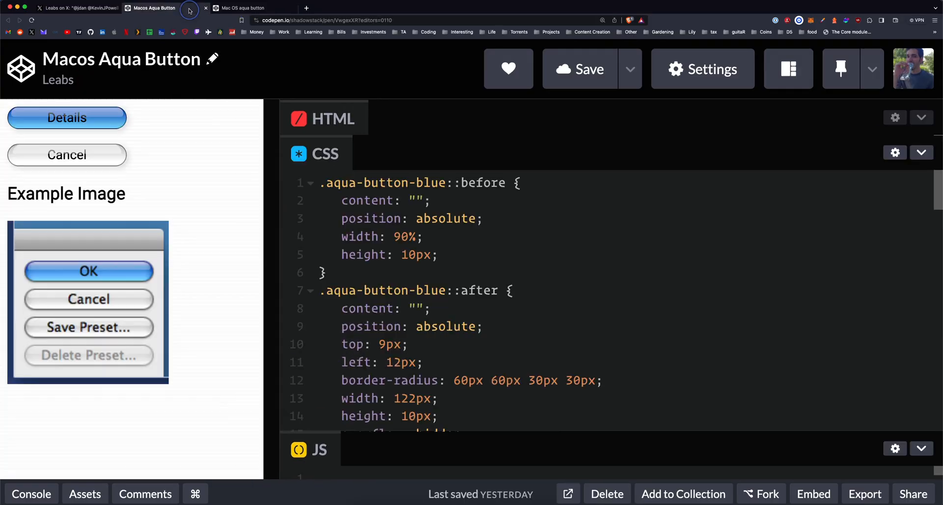
{"action": "left_click", "coordinate": [248, 7]}
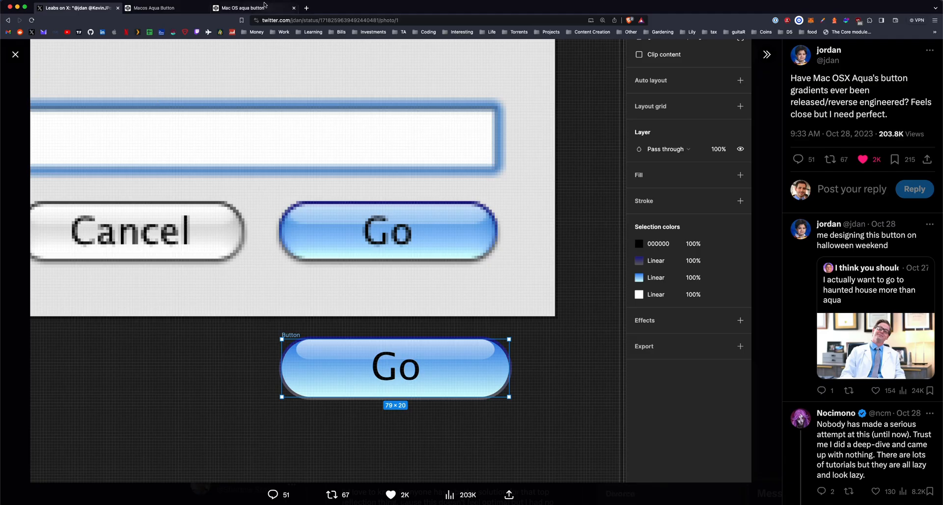
{"action": "left_click", "coordinate": [247, 8]}
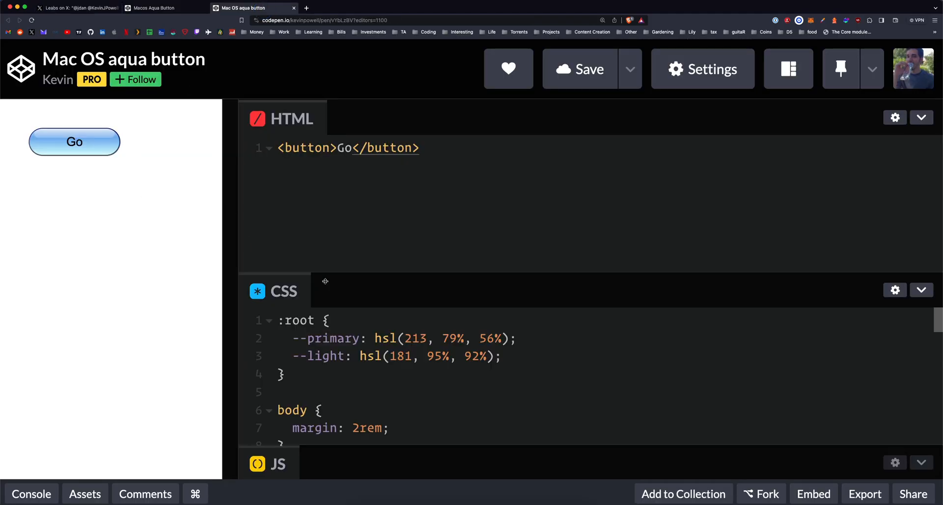
- Expand the CSS editor to full height and focus the body rule in the stylesheet
{"action": "left_click", "coordinate": [921, 117]}
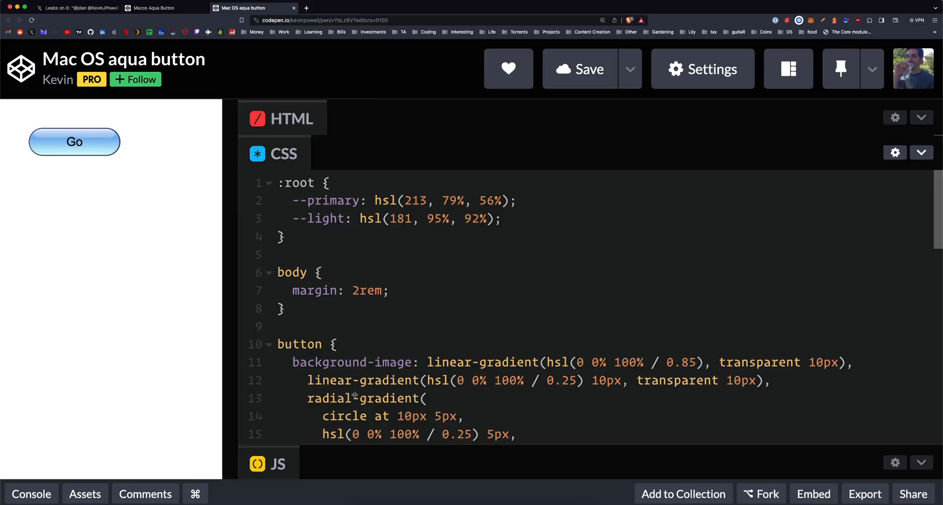
{"action": "left_click", "coordinate": [278, 326]}
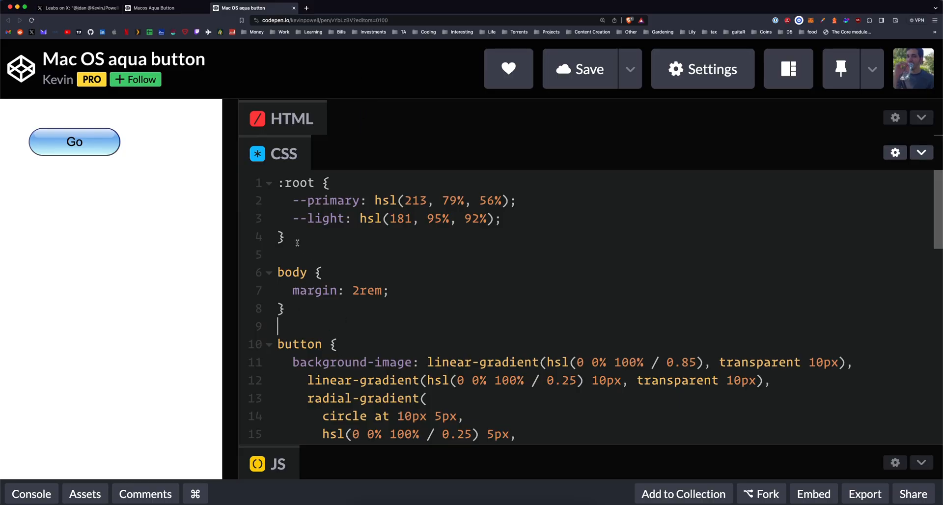
{"action": "left_click", "coordinate": [287, 302]}
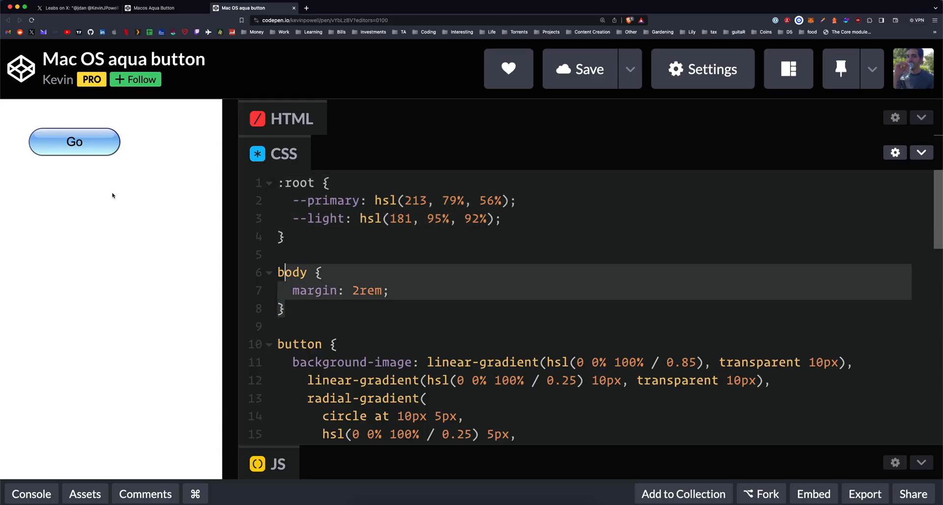
- Scroll the CSS from the button gradients down to the button::before glare rule
{"action": "scroll", "scroll_direction": "down", "scroll_amount": 3}
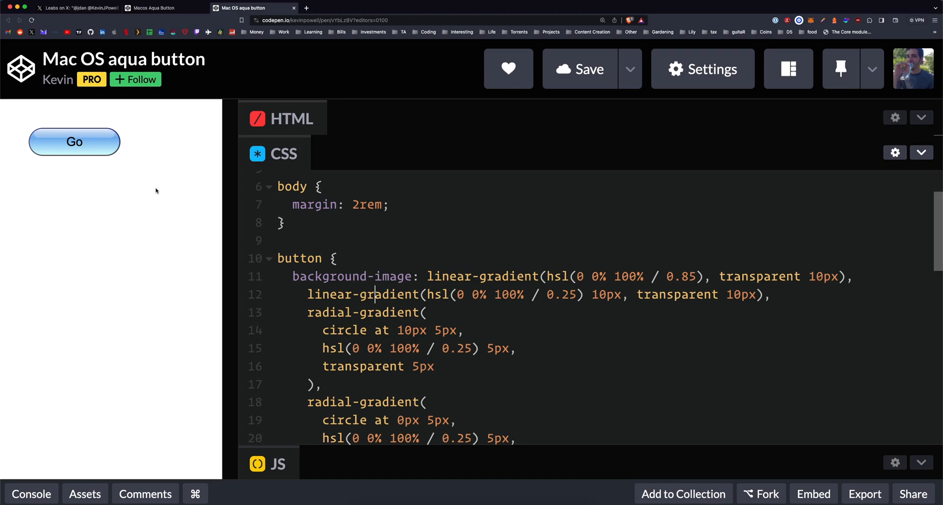
{"action": "mouse_move", "coordinate": [120, 155]}
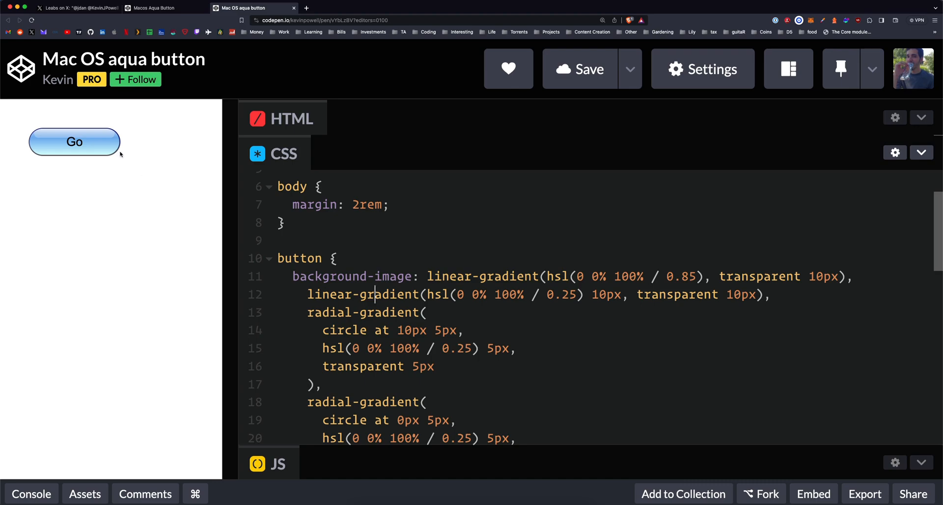
{"action": "mouse_move", "coordinate": [108, 160]}
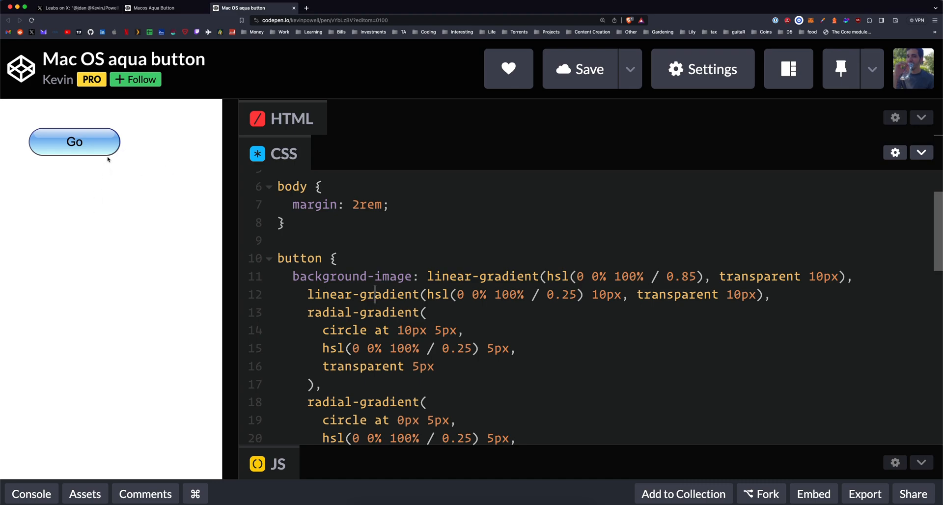
{"action": "mouse_move", "coordinate": [103, 157]}
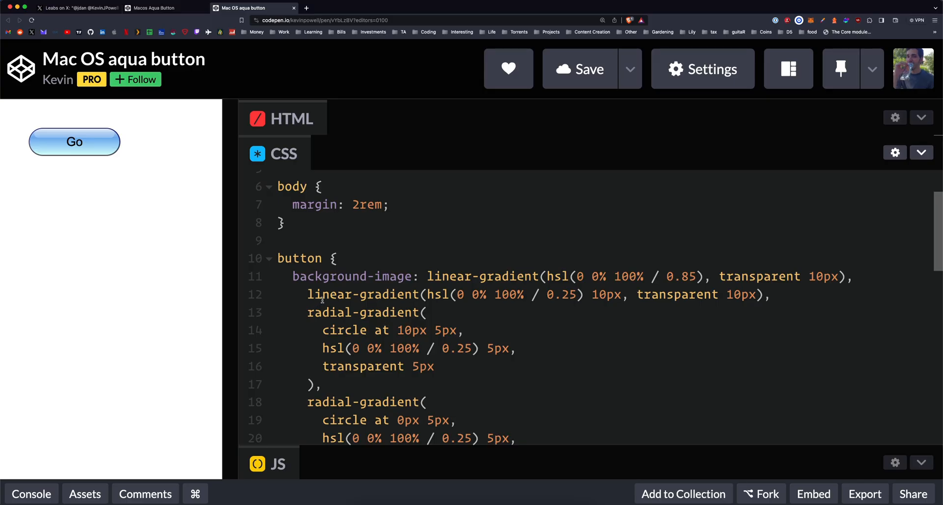
{"action": "mouse_move", "coordinate": [111, 158]}
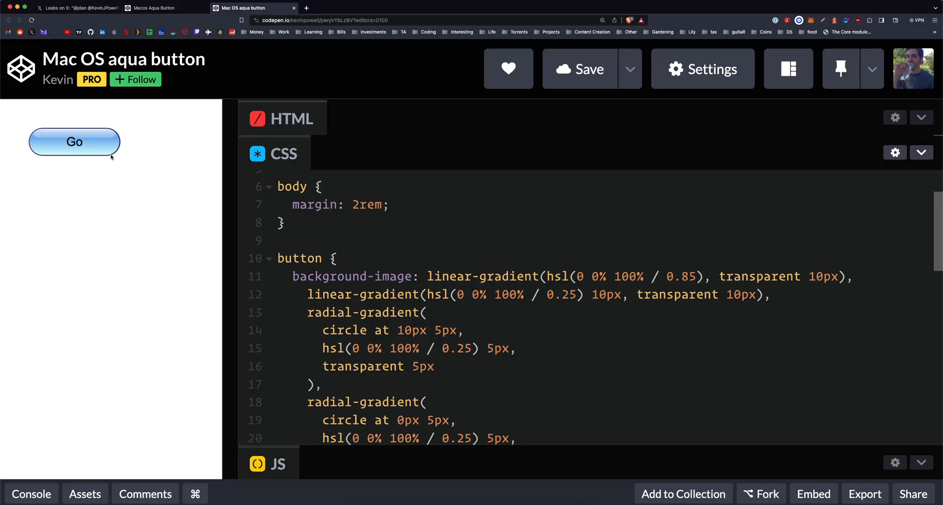
{"action": "mouse_move", "coordinate": [66, 159]}
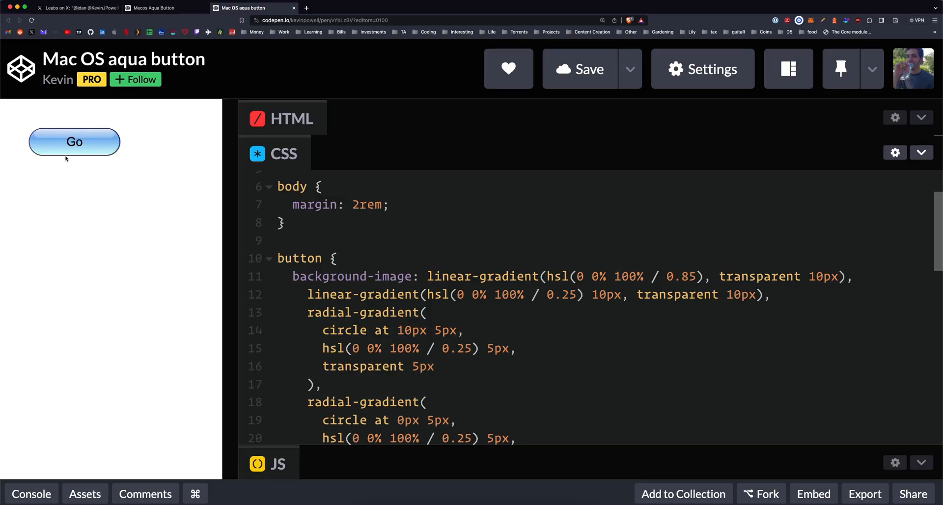
{"action": "mouse_move", "coordinate": [120, 133]}
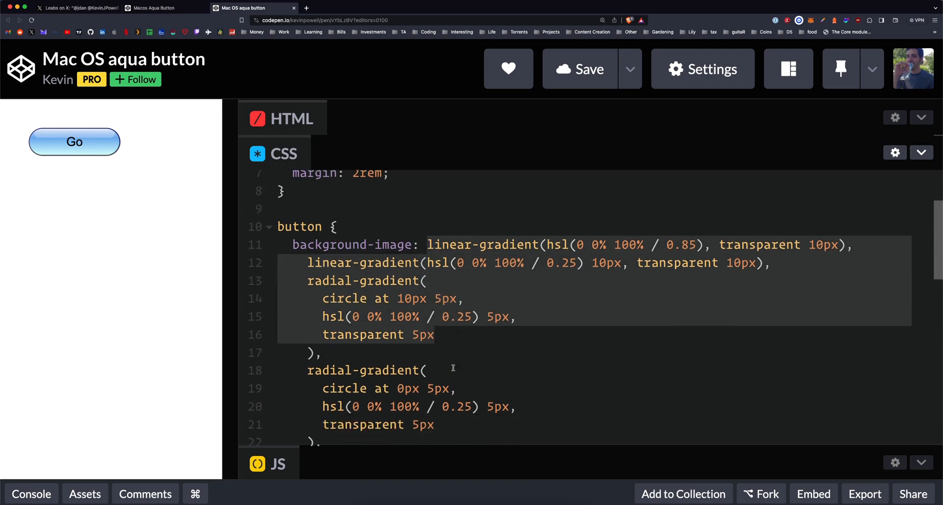
{"action": "scroll", "scroll_direction": "down", "scroll_amount": 3}
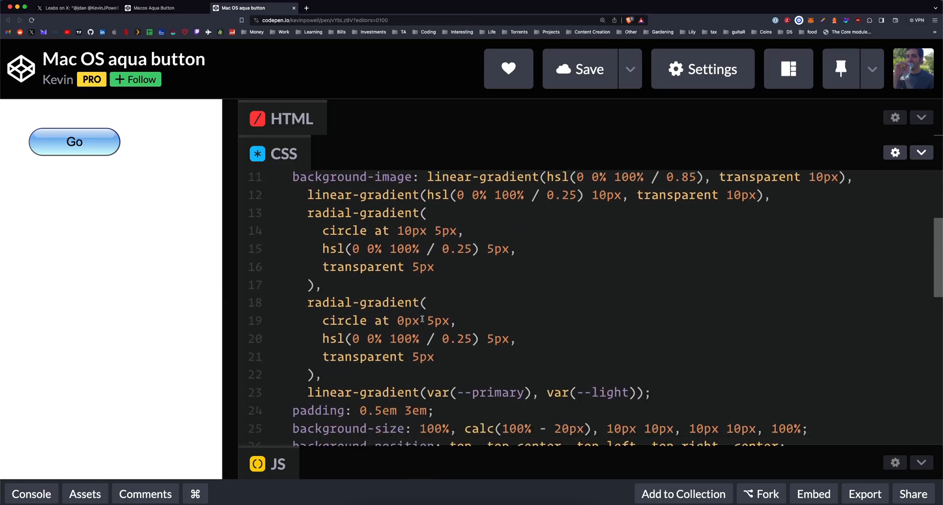
{"action": "scroll", "scroll_direction": "down", "scroll_amount": 3}
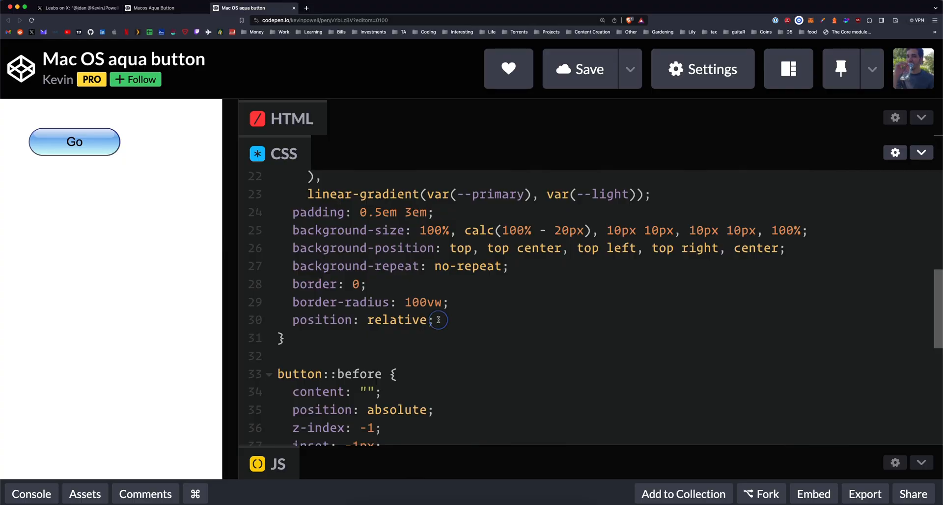
{"action": "mouse_move", "coordinate": [221, 222]}
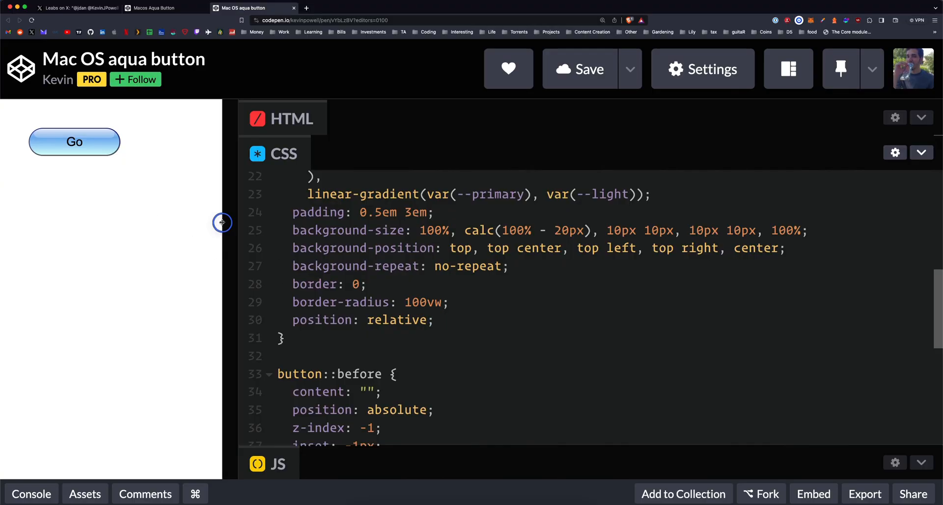
{"action": "scroll", "scroll_direction": "down", "scroll_amount": 3}
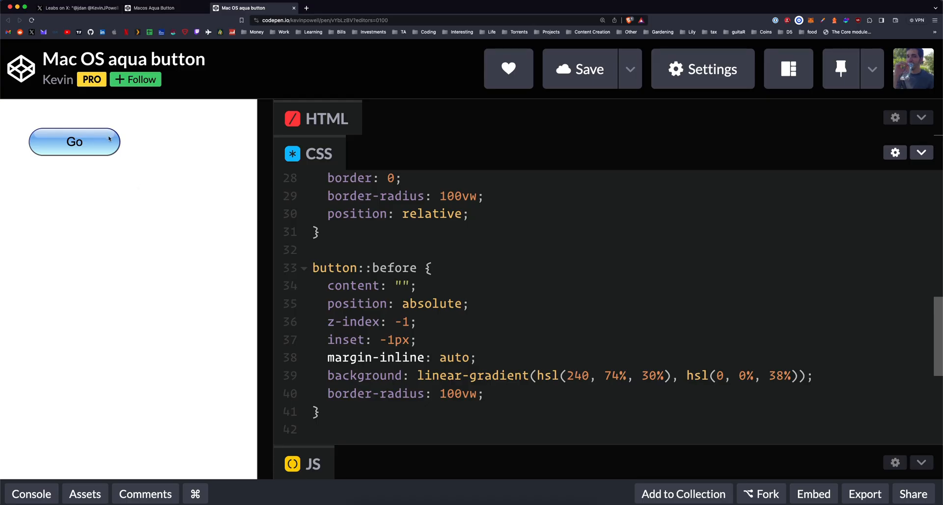
{"action": "mouse_move", "coordinate": [246, 286]}
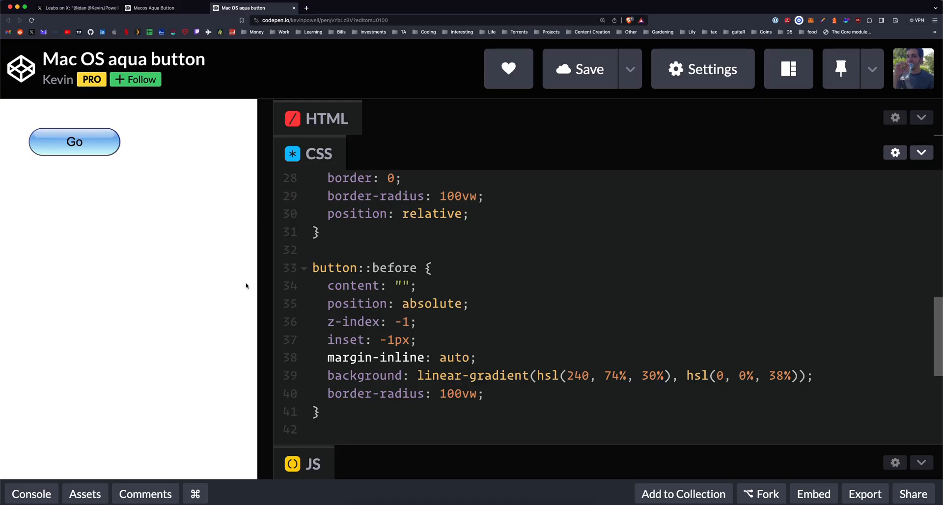
{"action": "scroll", "scroll_direction": "down", "scroll_amount": 3}
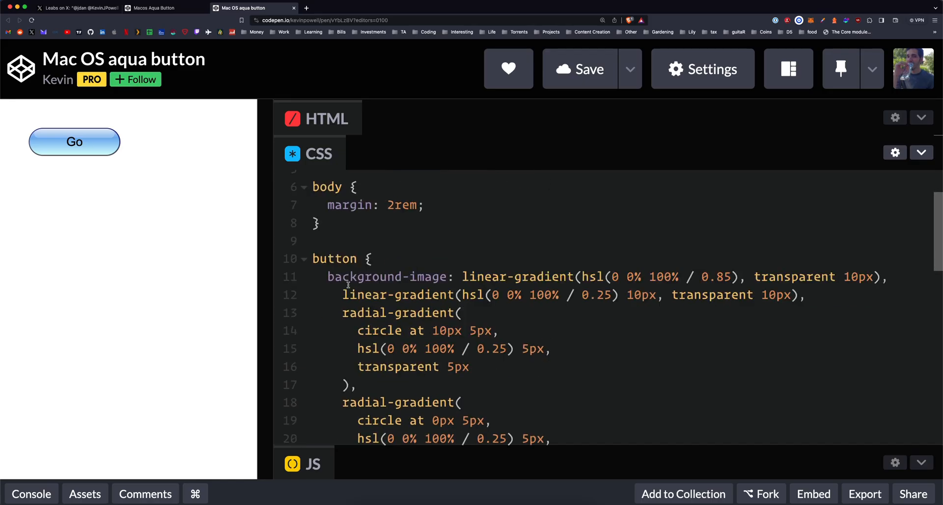
{"action": "scroll", "scroll_direction": "down", "scroll_amount": 3}
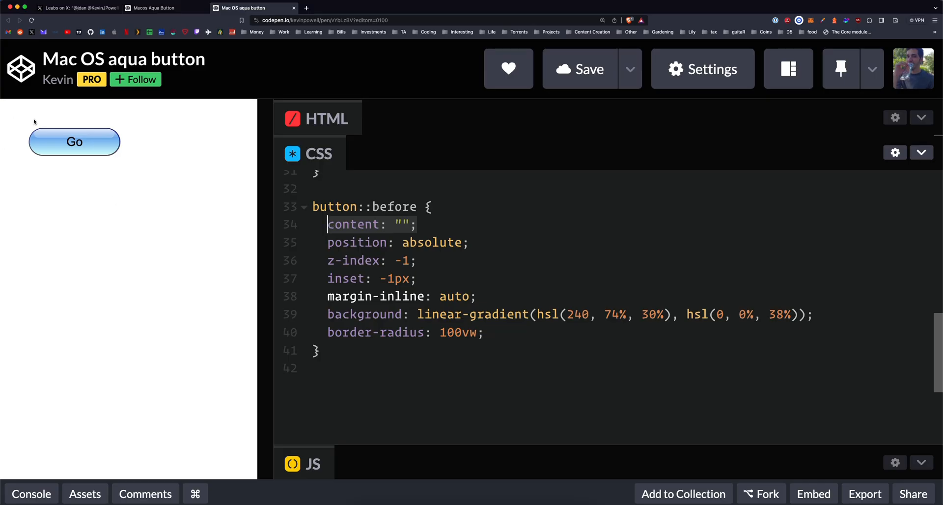
{"action": "left_click", "coordinate": [330, 242]}
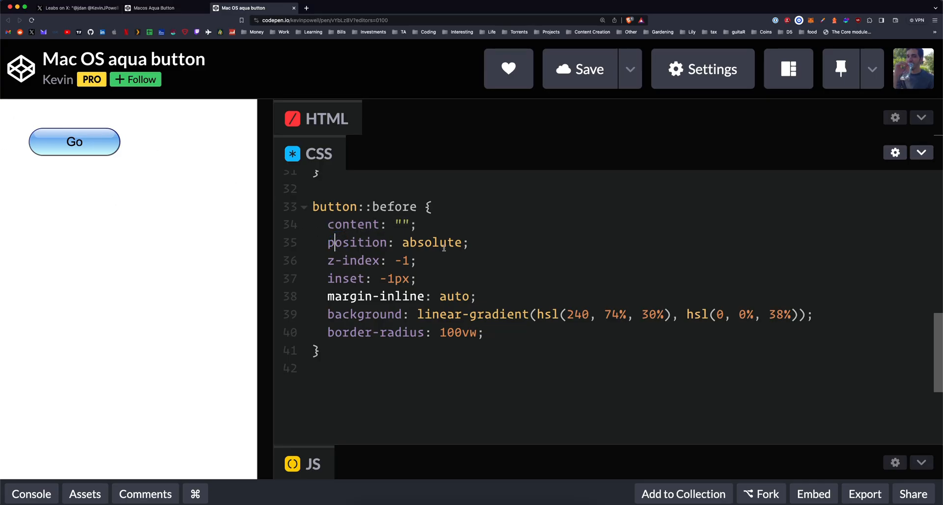
{"action": "left_click", "coordinate": [391, 278]}
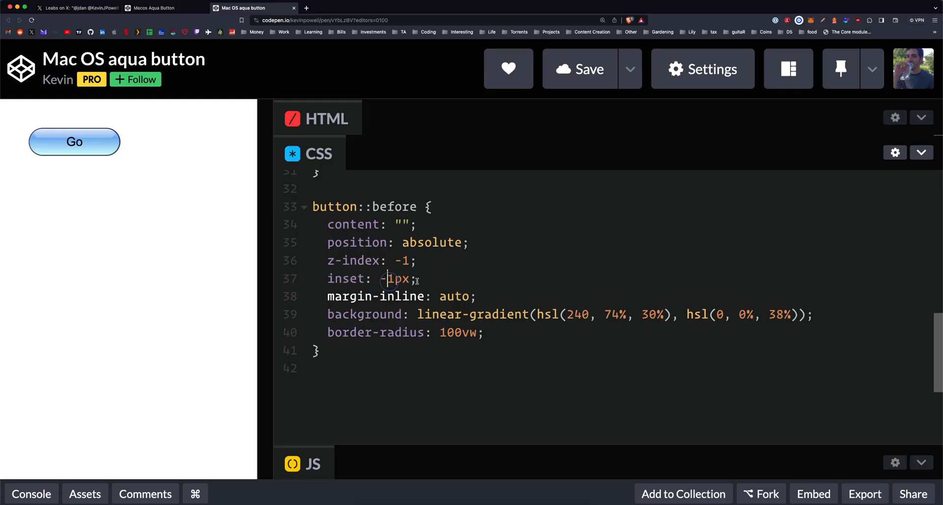
{"action": "key", "text": "Backspace"}
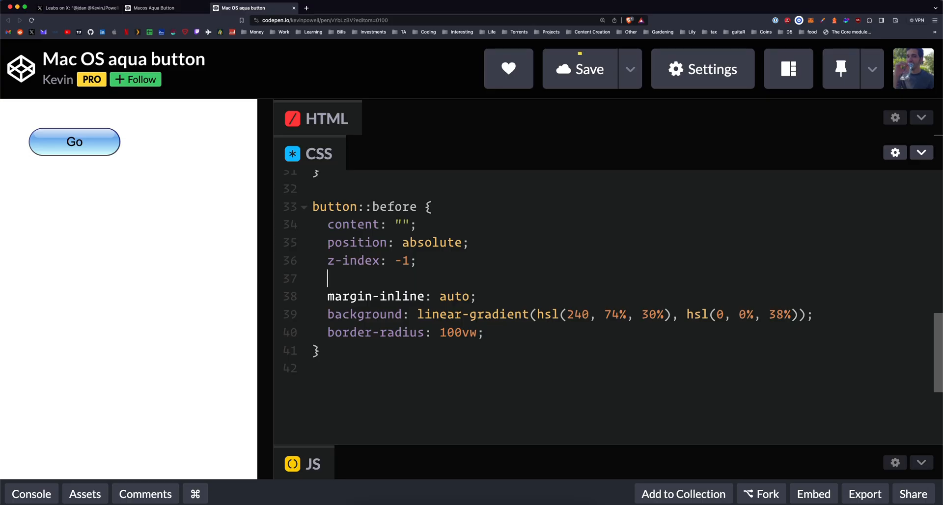
{"action": "type", "text": "inset: -1px;"}
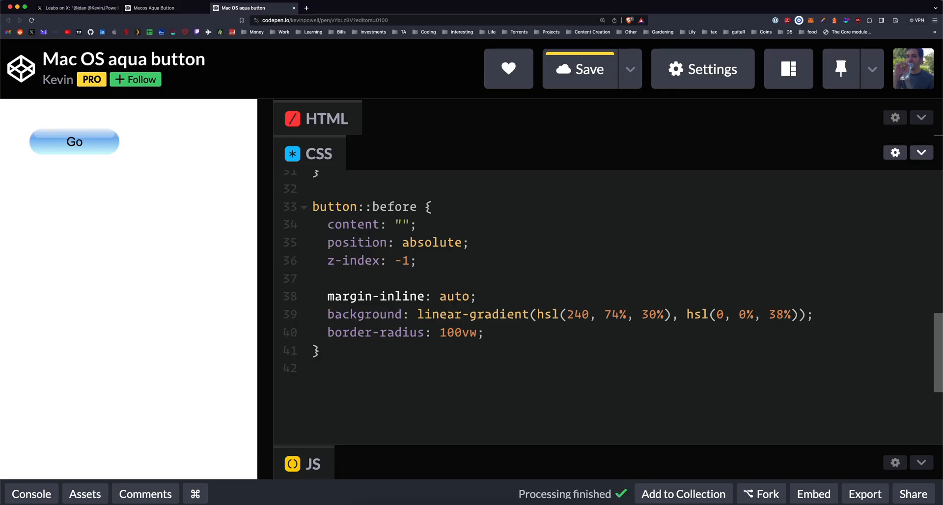
{"action": "type", "text": "inset: -1px;"}
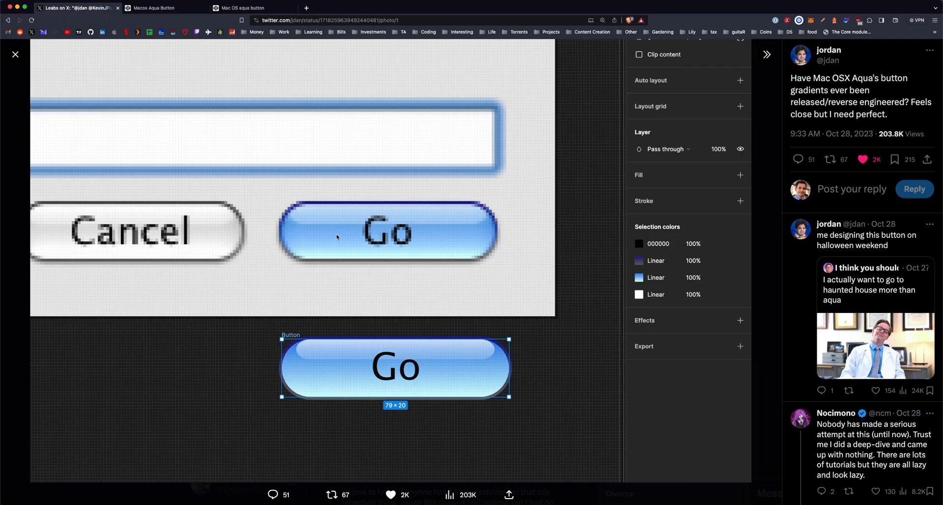
{"action": "left_click", "coordinate": [246, 8]}
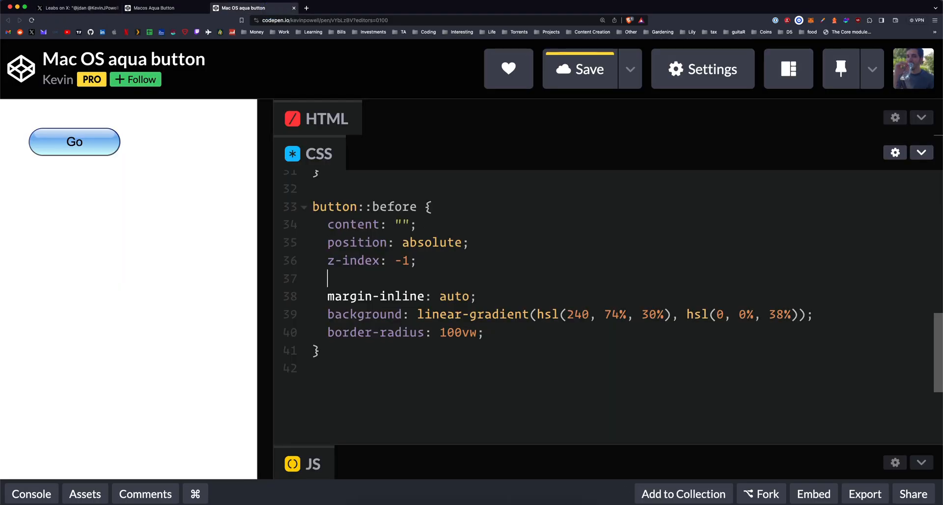
{"action": "type", "text": "inset: -1px;"}
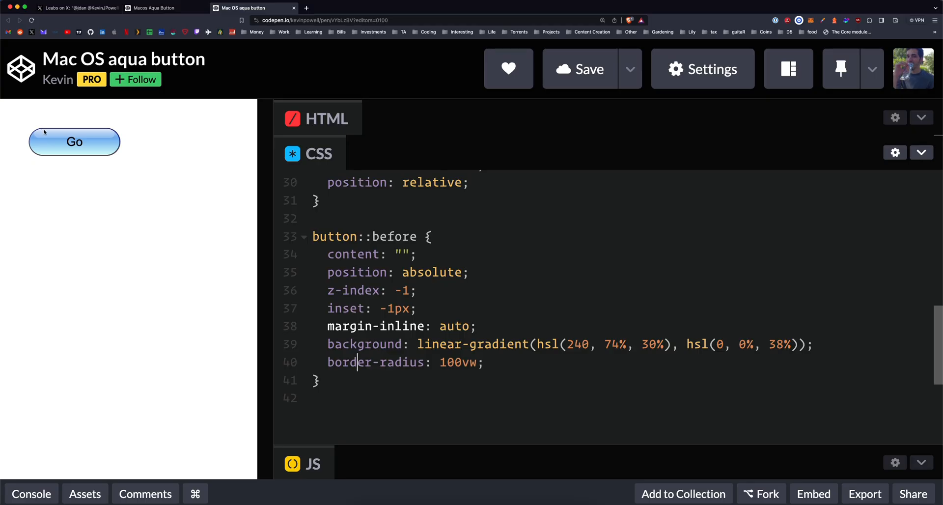
{"action": "left_click", "coordinate": [153, 8]}
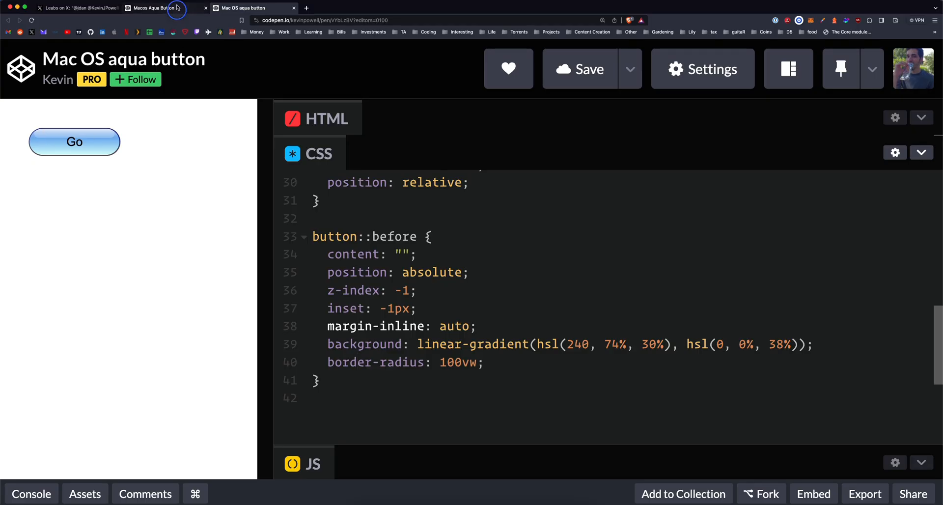
{"action": "left_click", "coordinate": [152, 8]}
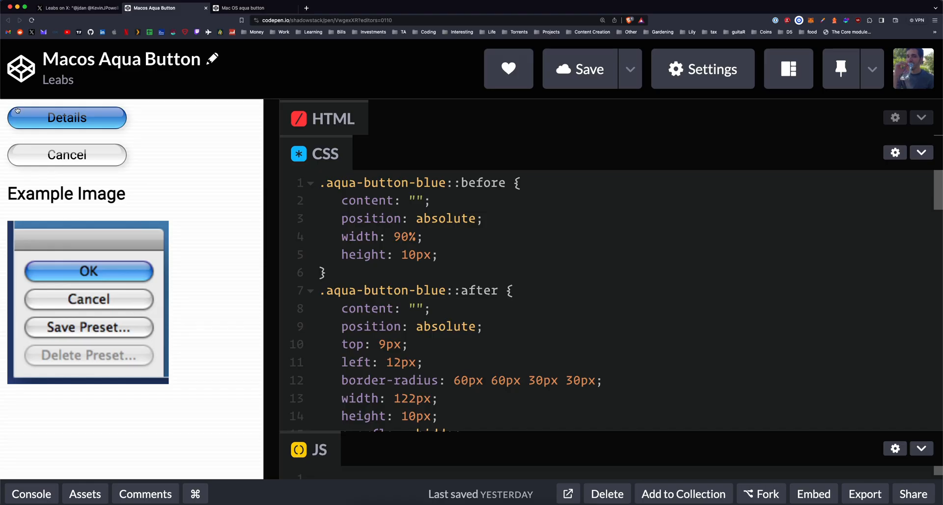
{"action": "mouse_move", "coordinate": [85, 104]}
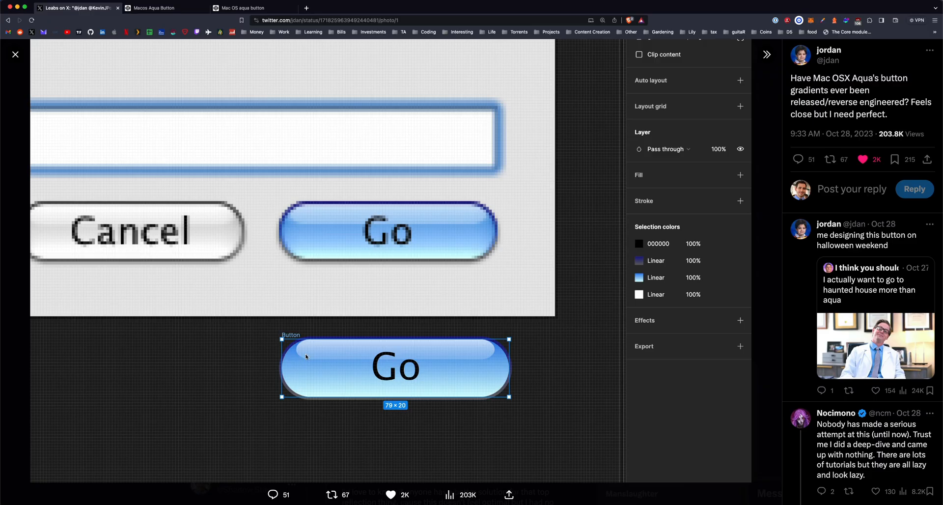
{"action": "mouse_move", "coordinate": [299, 347]}
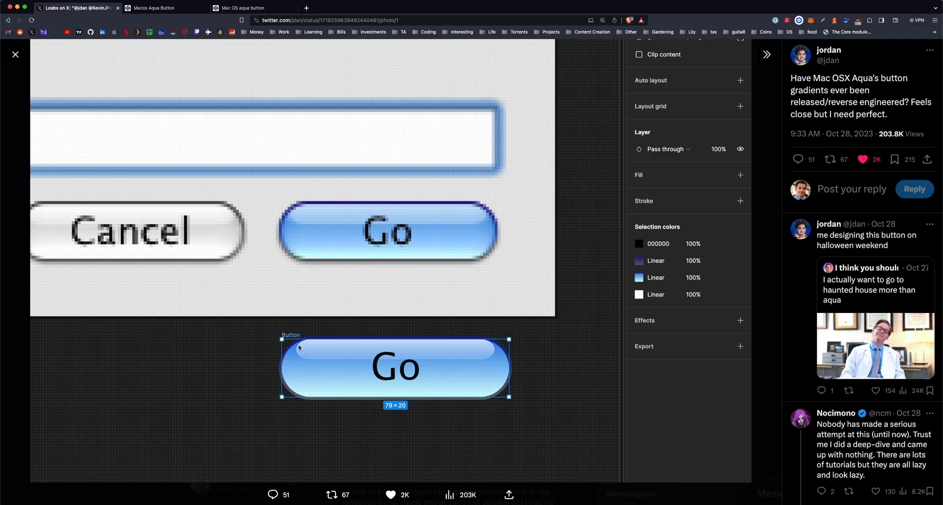
{"action": "mouse_move", "coordinate": [312, 343]}
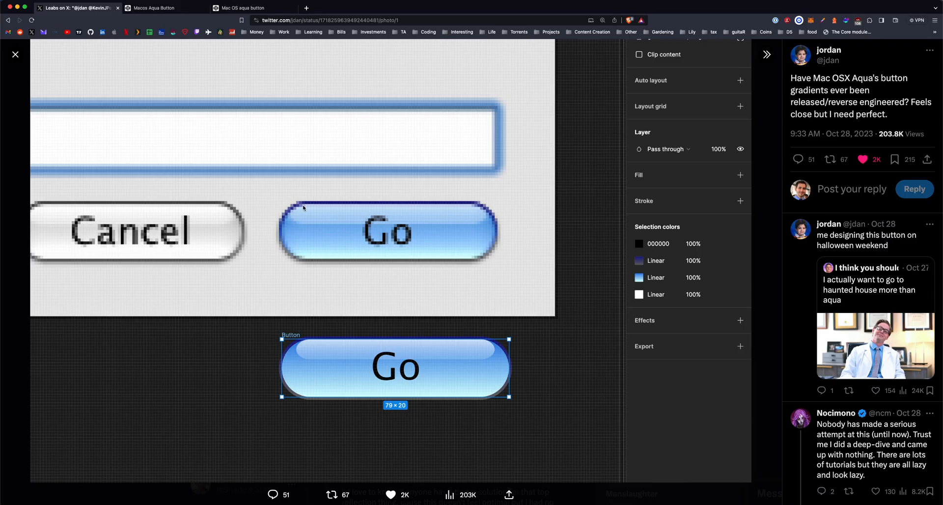
{"action": "mouse_move", "coordinate": [275, 369]}
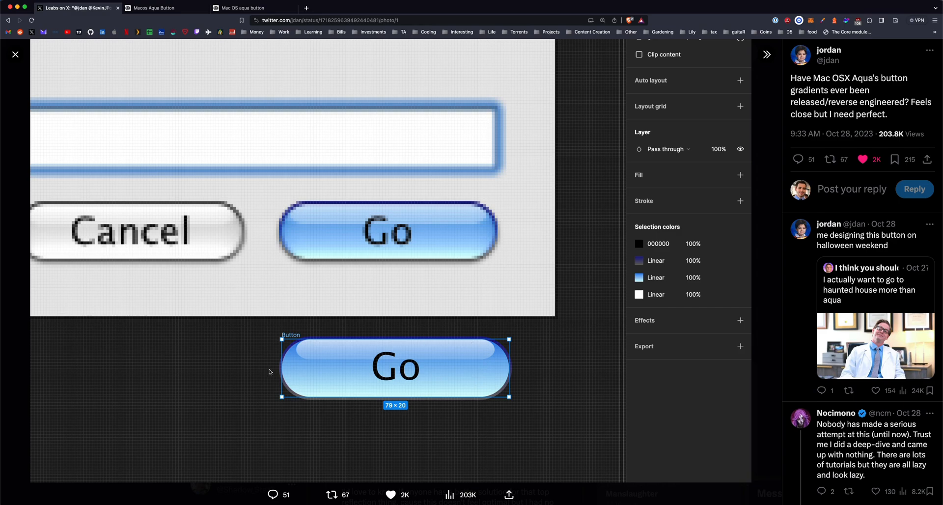
{"action": "mouse_move", "coordinate": [464, 214]}
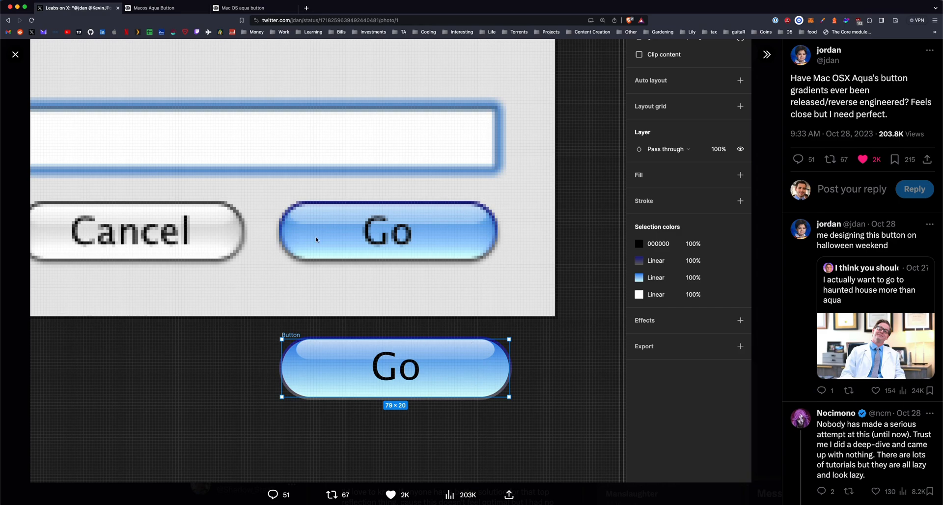
{"action": "left_click", "coordinate": [246, 8]}
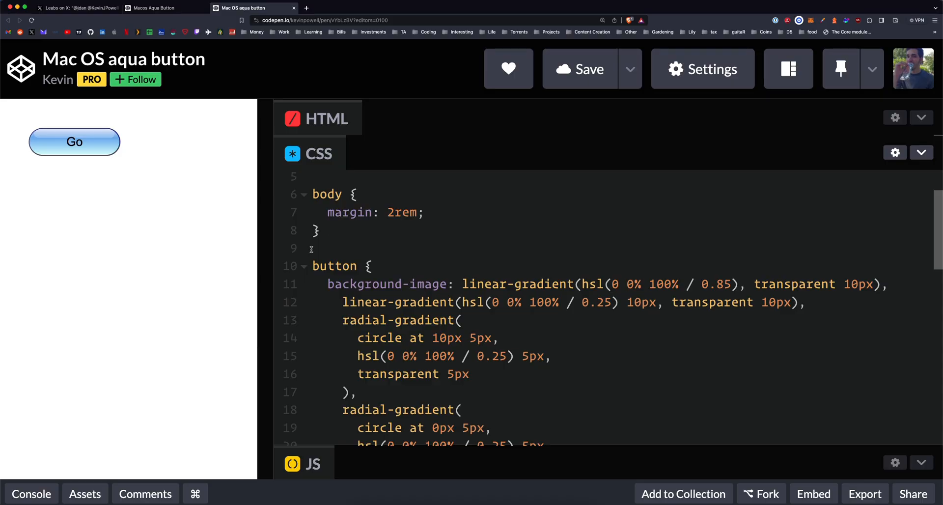
- Glance at the Macos Aqua Button pen, then return to the Mac OS aqua button pen
{"action": "left_click", "coordinate": [162, 7]}
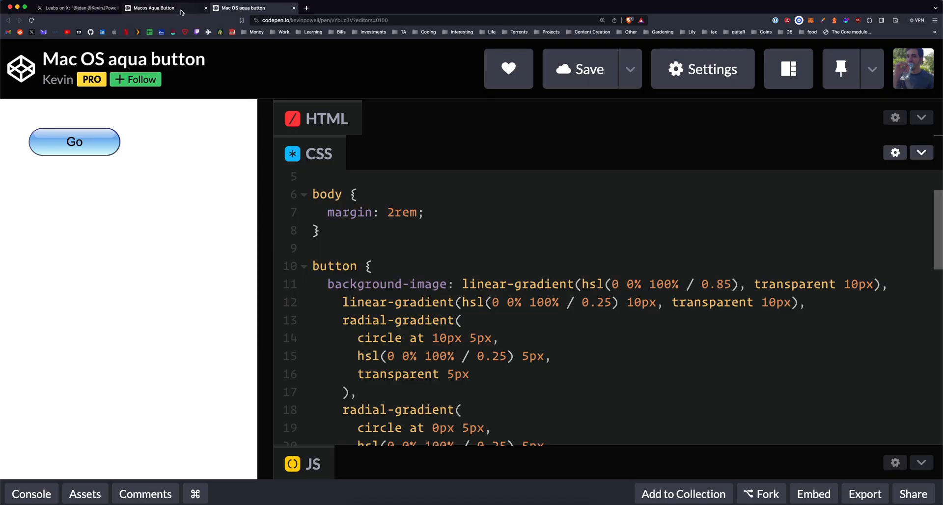
{"action": "left_click", "coordinate": [153, 8]}
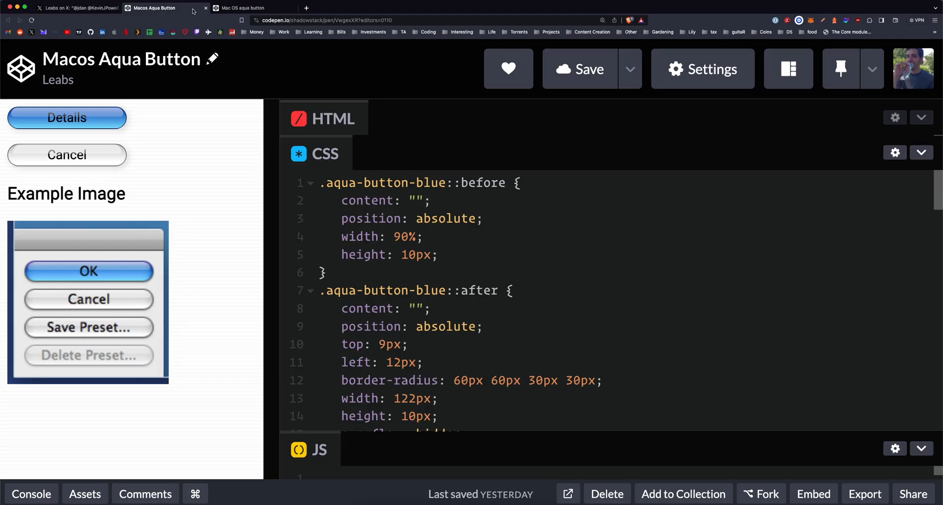
{"action": "mouse_move", "coordinate": [191, 11]}
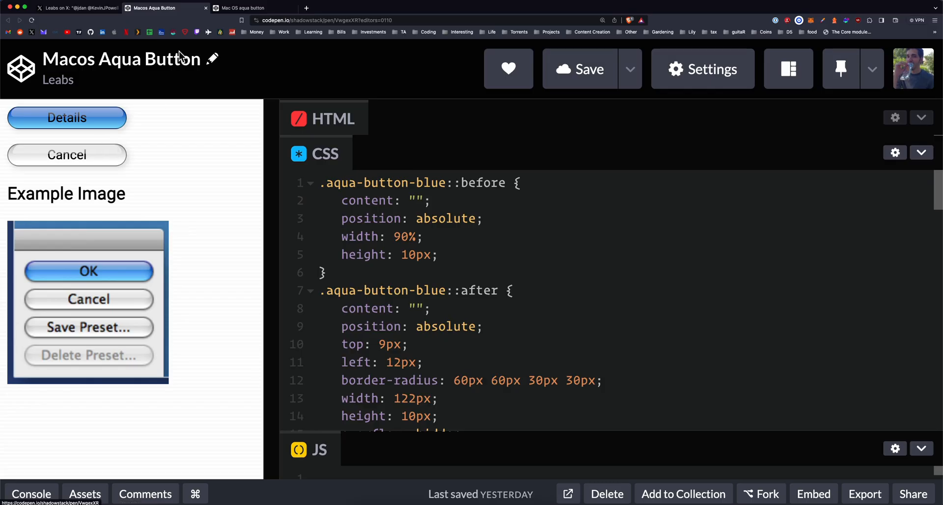
{"action": "left_click", "coordinate": [241, 8]}
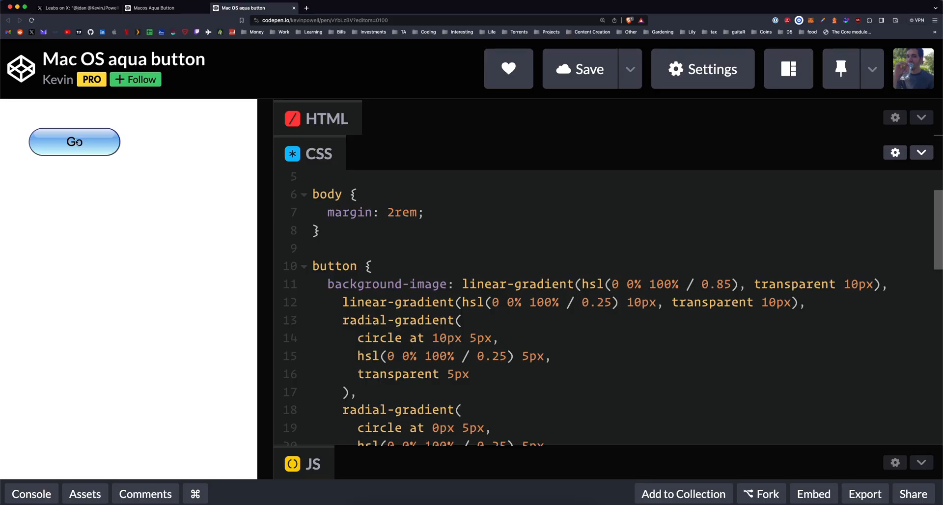
{"action": "mouse_move", "coordinate": [77, 143]}
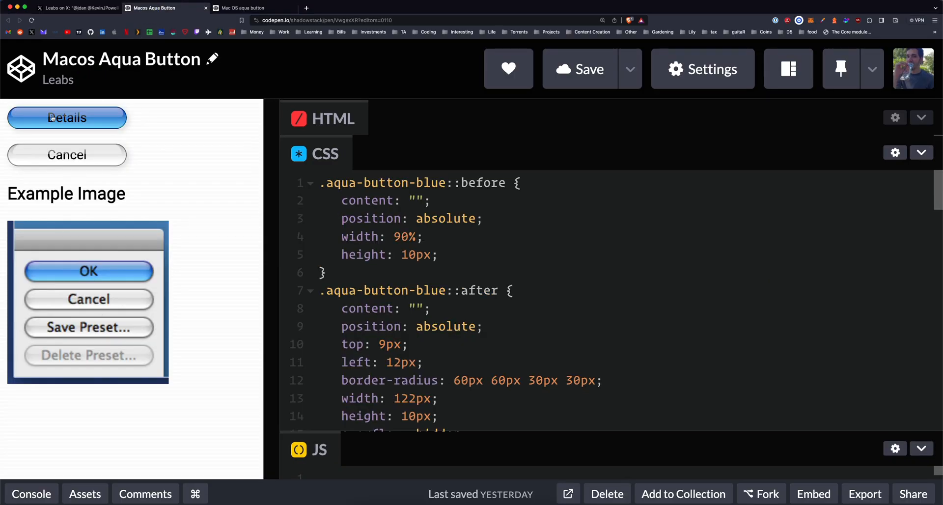
{"action": "left_click", "coordinate": [79, 7]}
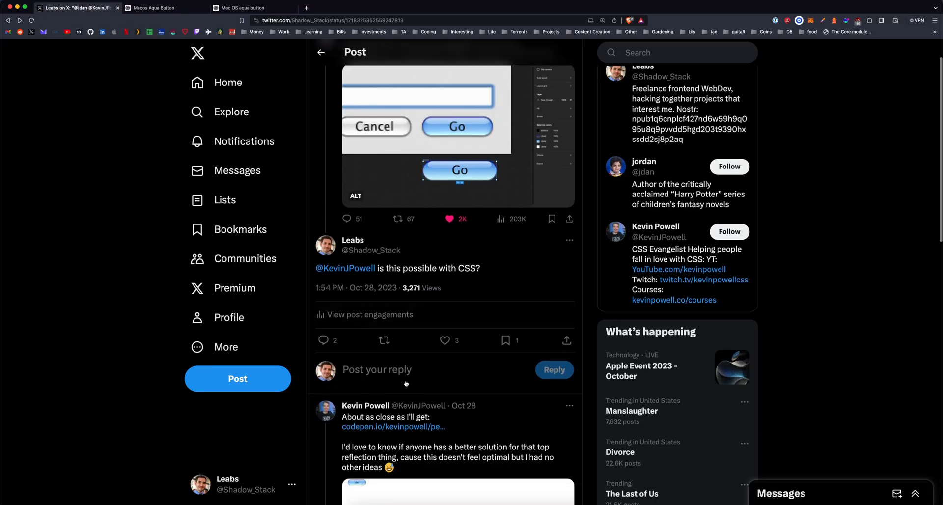
{"action": "scroll", "scroll_direction": "down", "scroll_amount": 3}
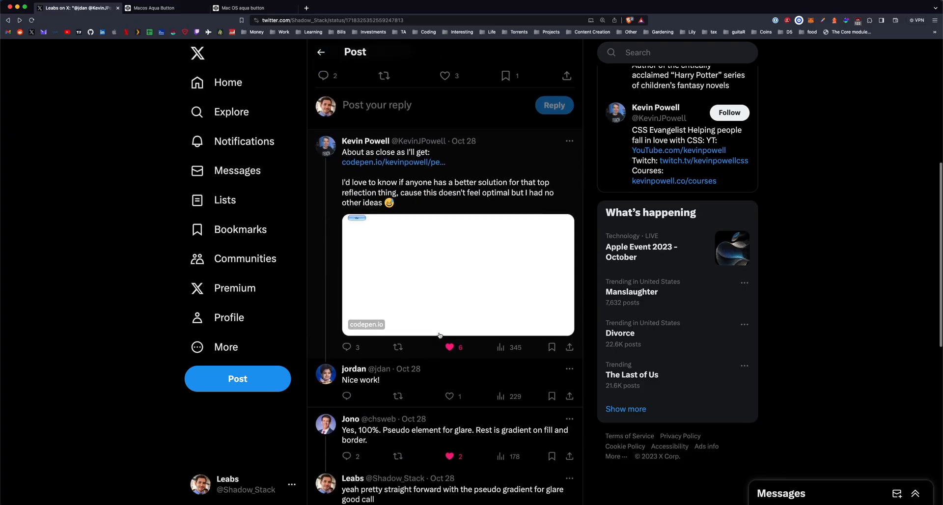
{"action": "scroll", "scroll_direction": "down", "scroll_amount": 3}
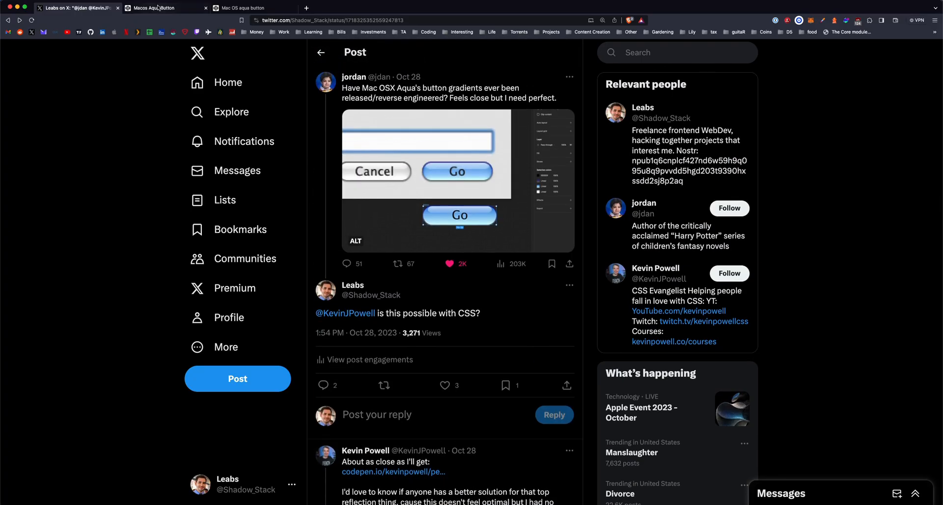
{"action": "left_click", "coordinate": [157, 8]}
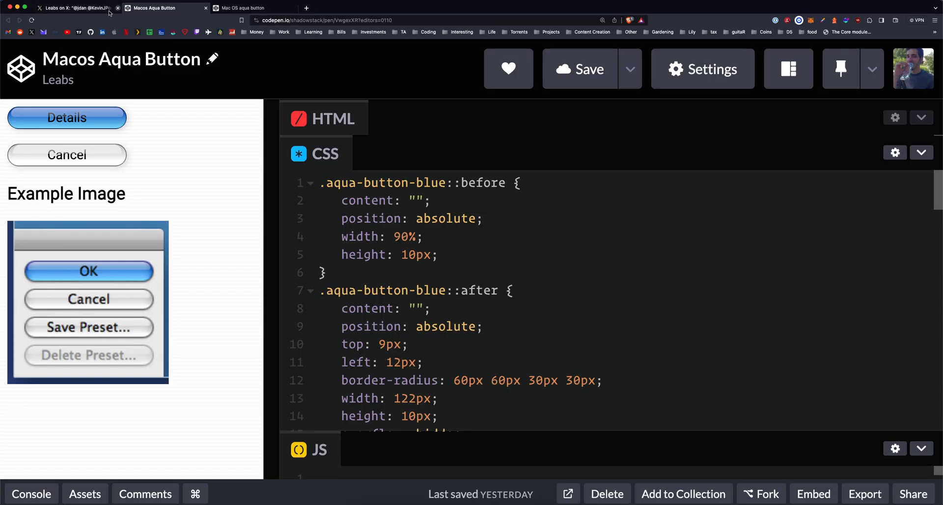
{"action": "left_click", "coordinate": [247, 8]}
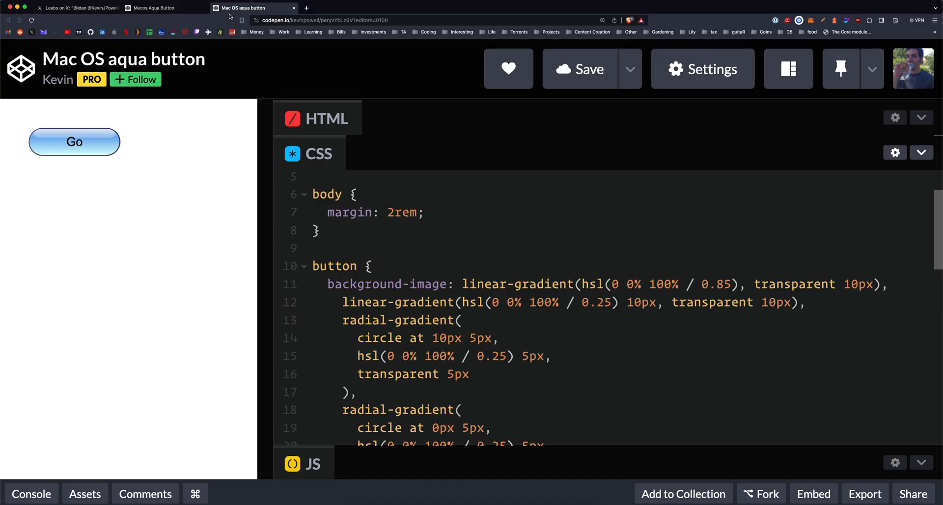
{"action": "mouse_move", "coordinate": [658, 195]}
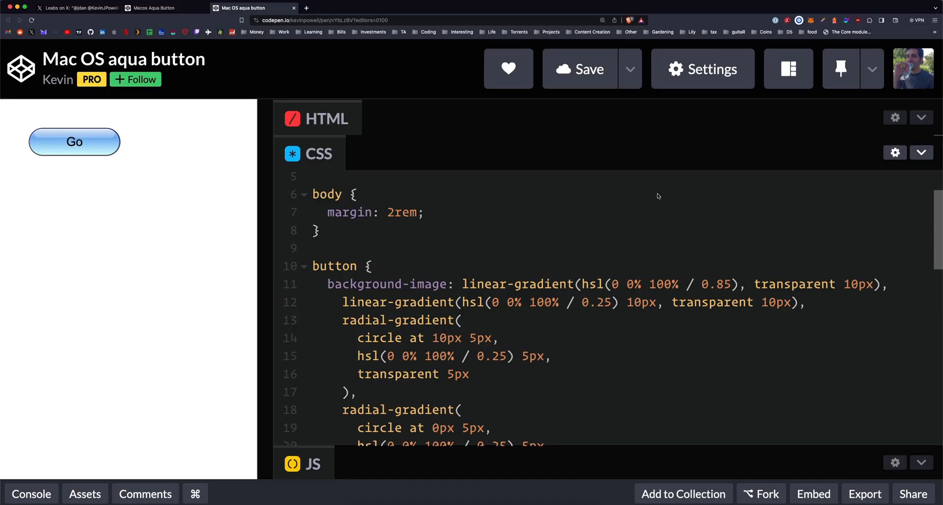